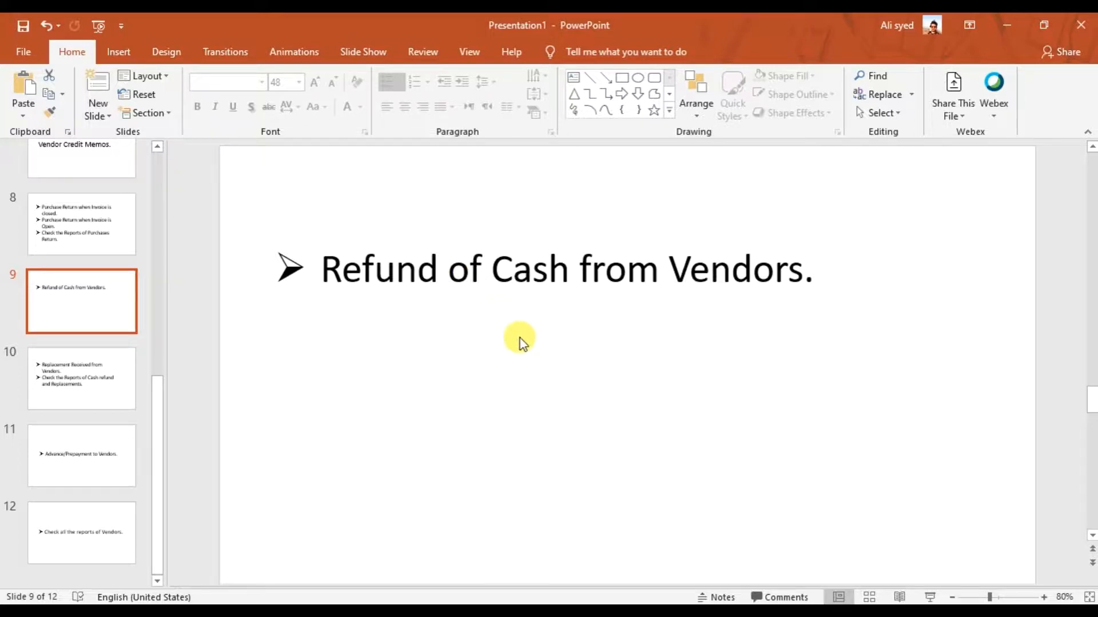
{"action": "mouse_move", "coordinate": [578, 370]}
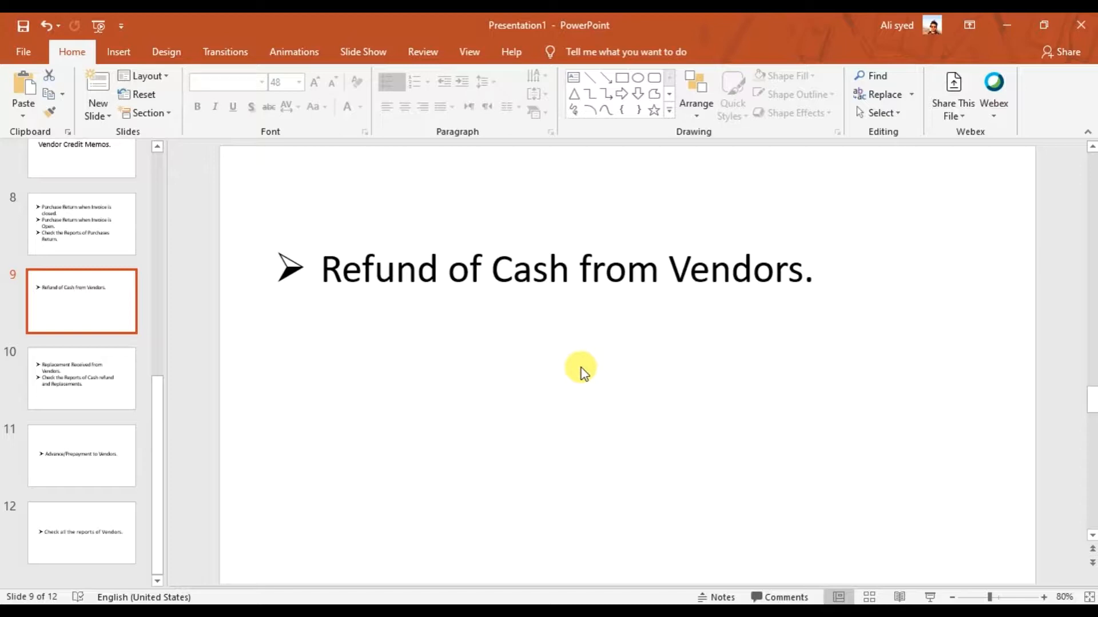
{"action": "mouse_move", "coordinate": [612, 374]}
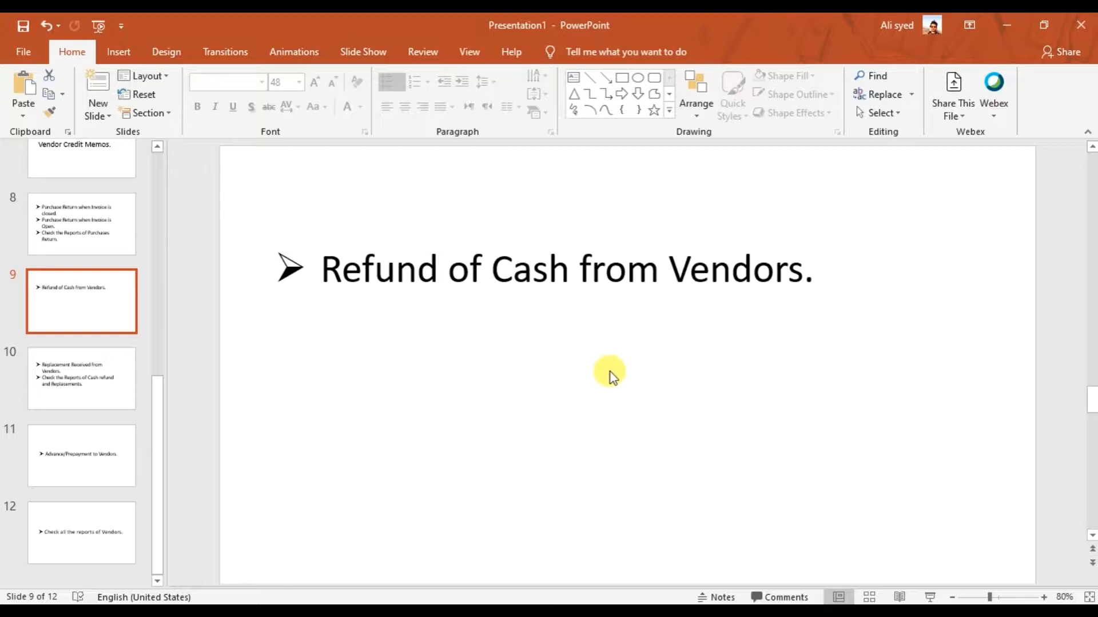
{"action": "mouse_move", "coordinate": [622, 375]}
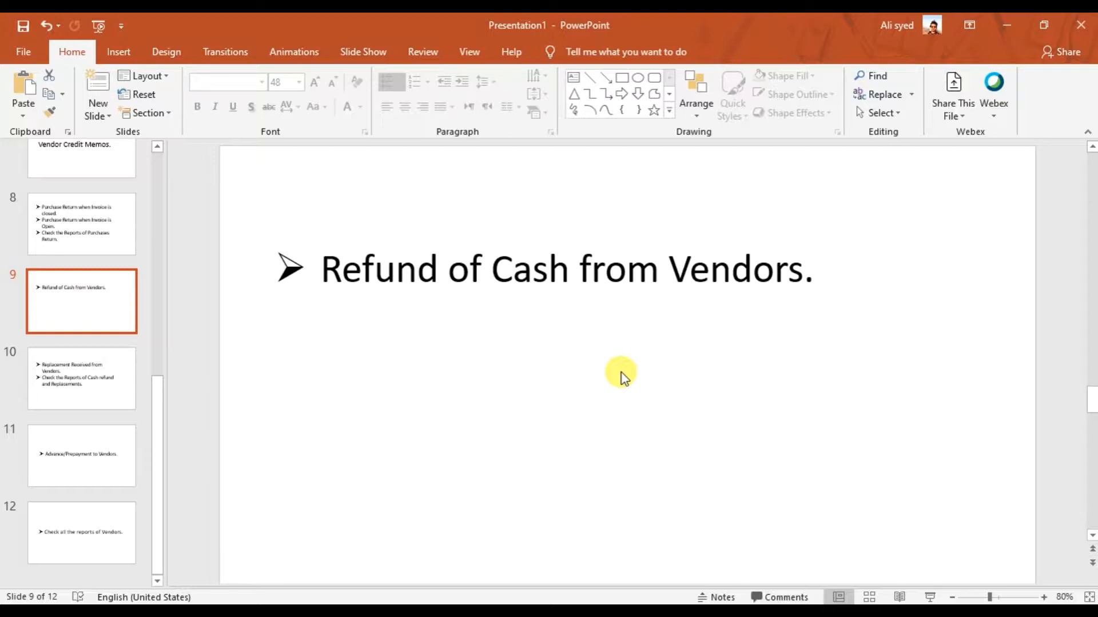
{"action": "mouse_move", "coordinate": [668, 392]}
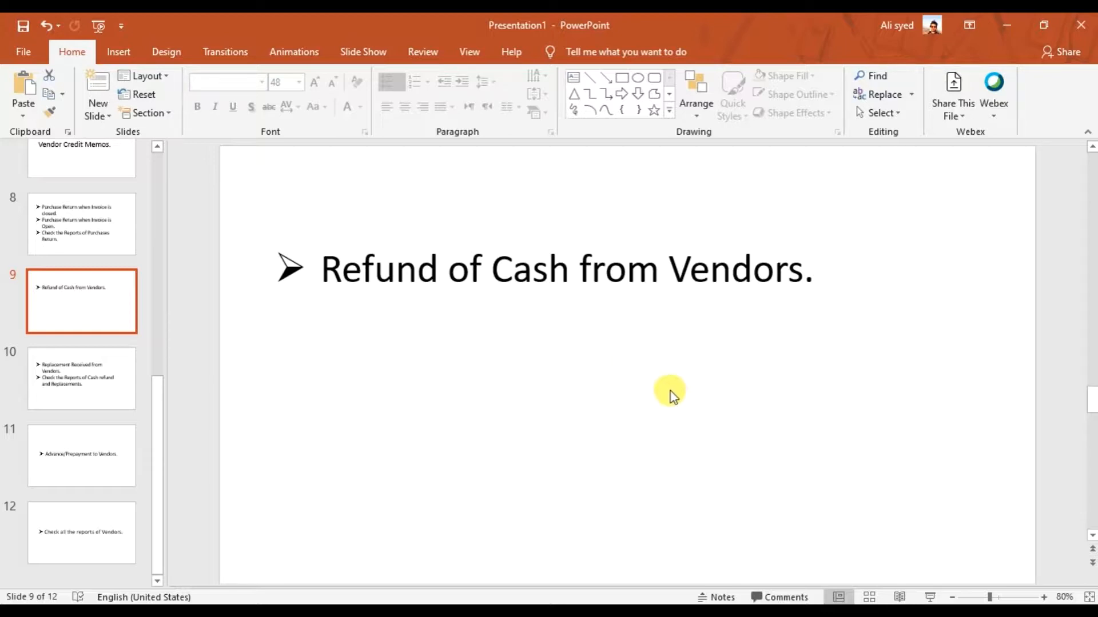
{"action": "mouse_move", "coordinate": [629, 347]}
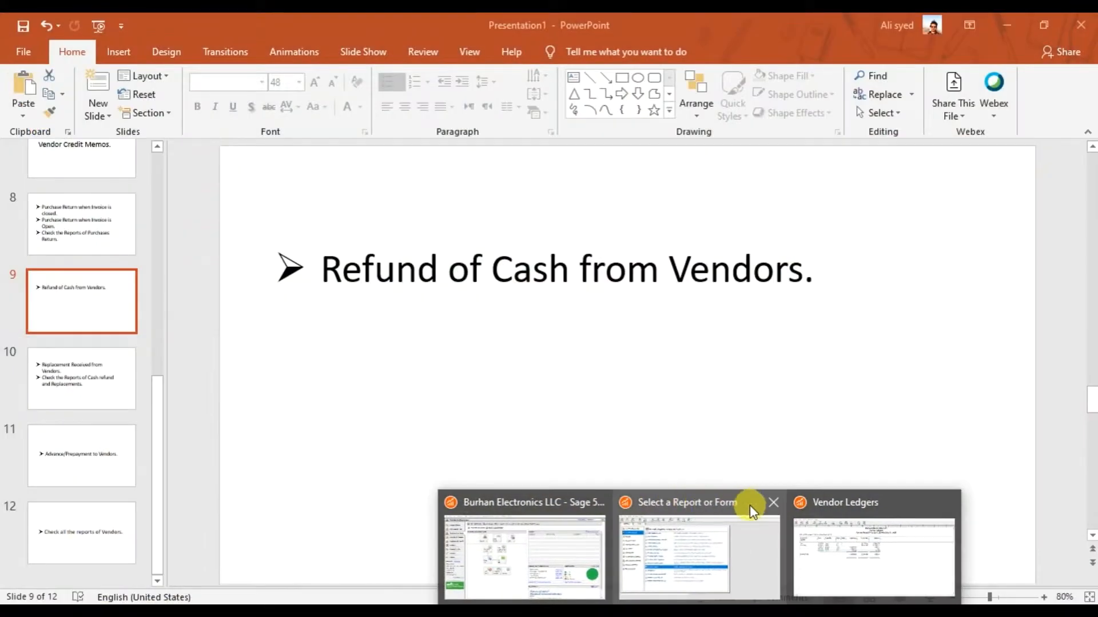
Open the Accounts Payable reports list from Tasks and Reports & Forms
{"action": "left_click", "coordinate": [773, 503]}
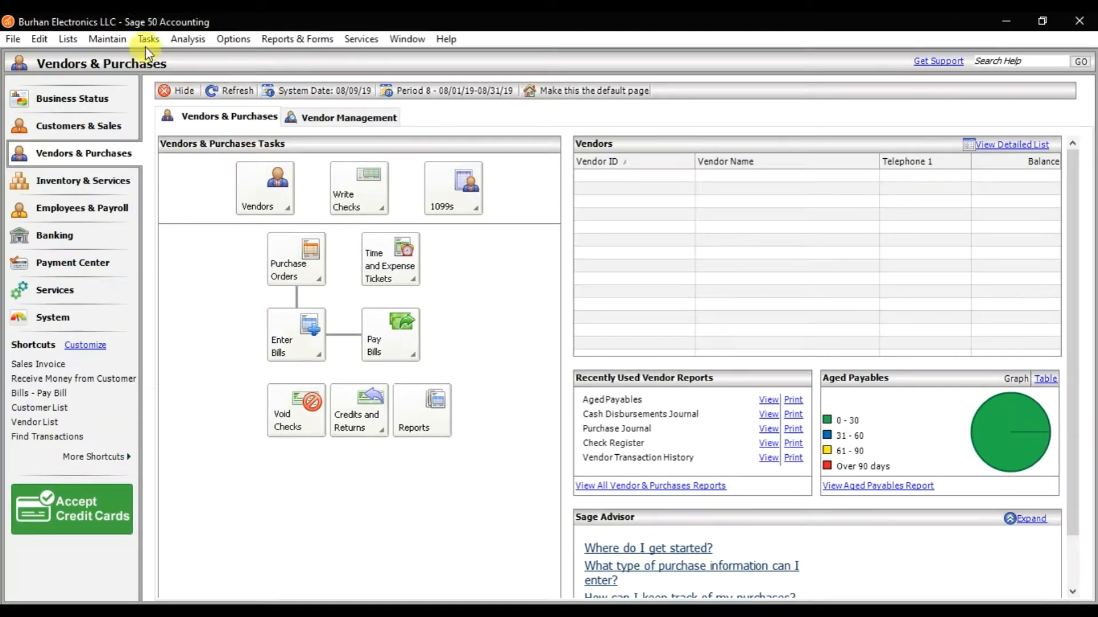
{"action": "left_click", "coordinate": [148, 38]}
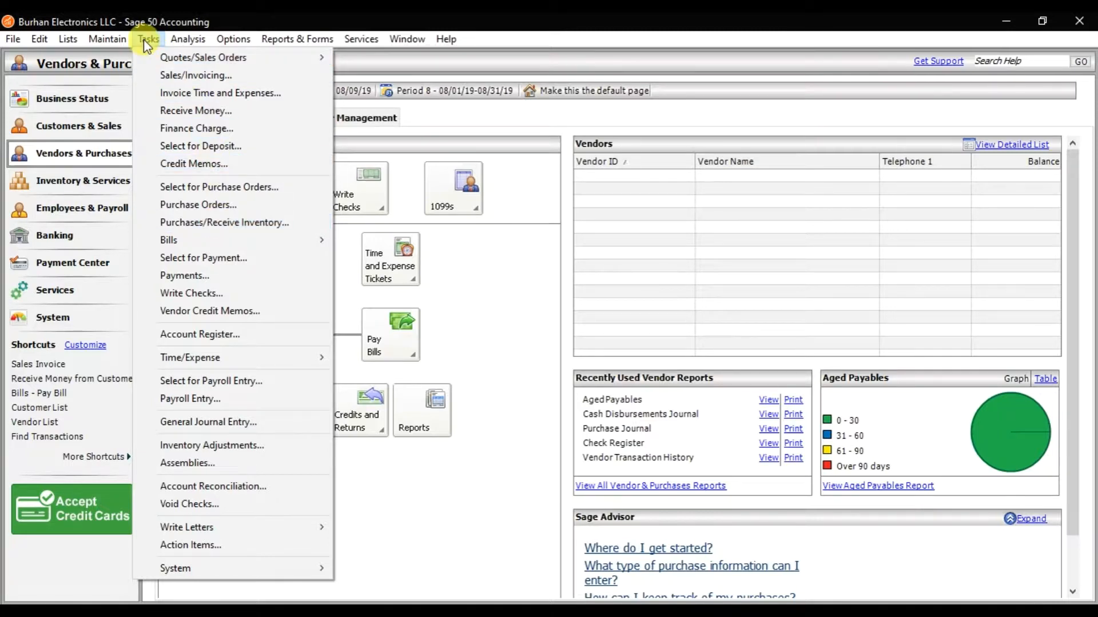
{"action": "left_click", "coordinate": [296, 38]}
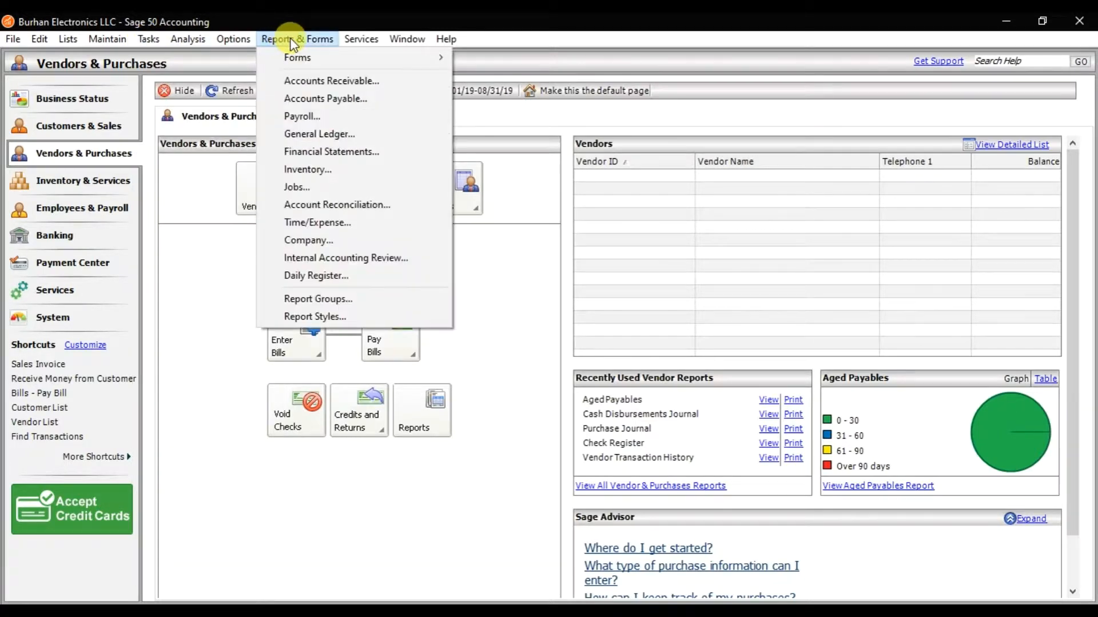
{"action": "mouse_move", "coordinate": [321, 134]}
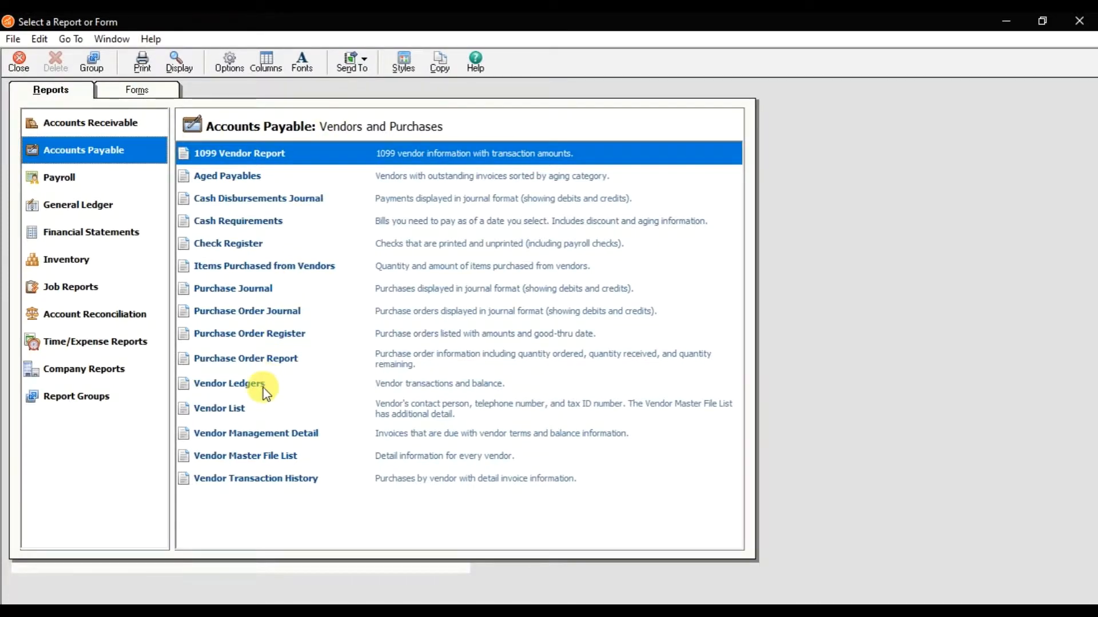
Open the Vendor Ledgers report and set its end date to Sep 30, 2019
{"action": "double_click", "coordinate": [229, 383]}
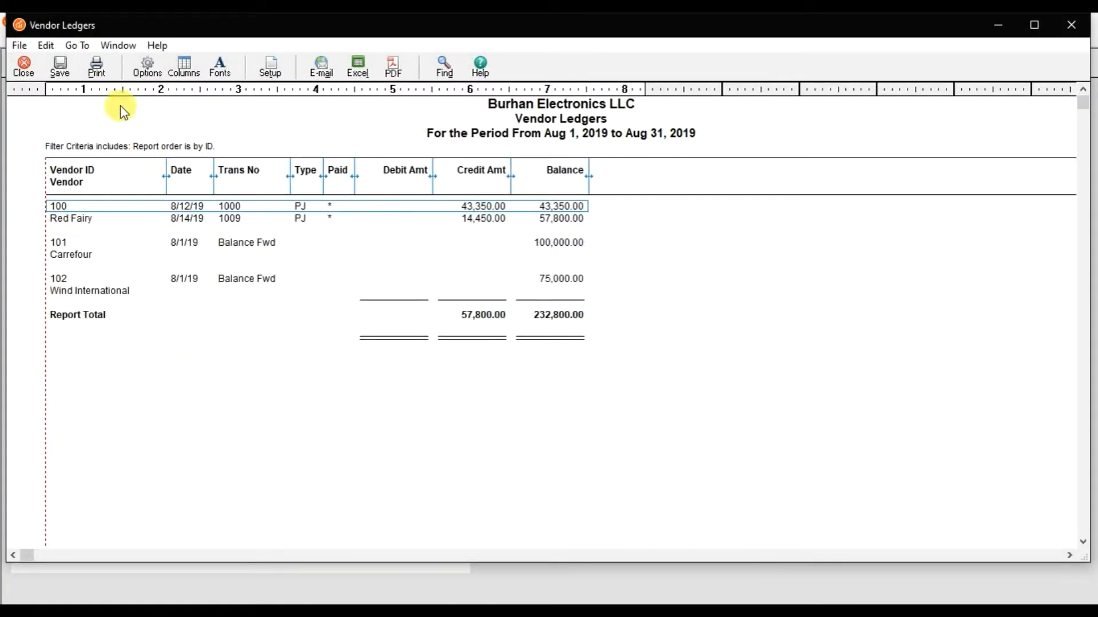
{"action": "left_click", "coordinate": [147, 63]}
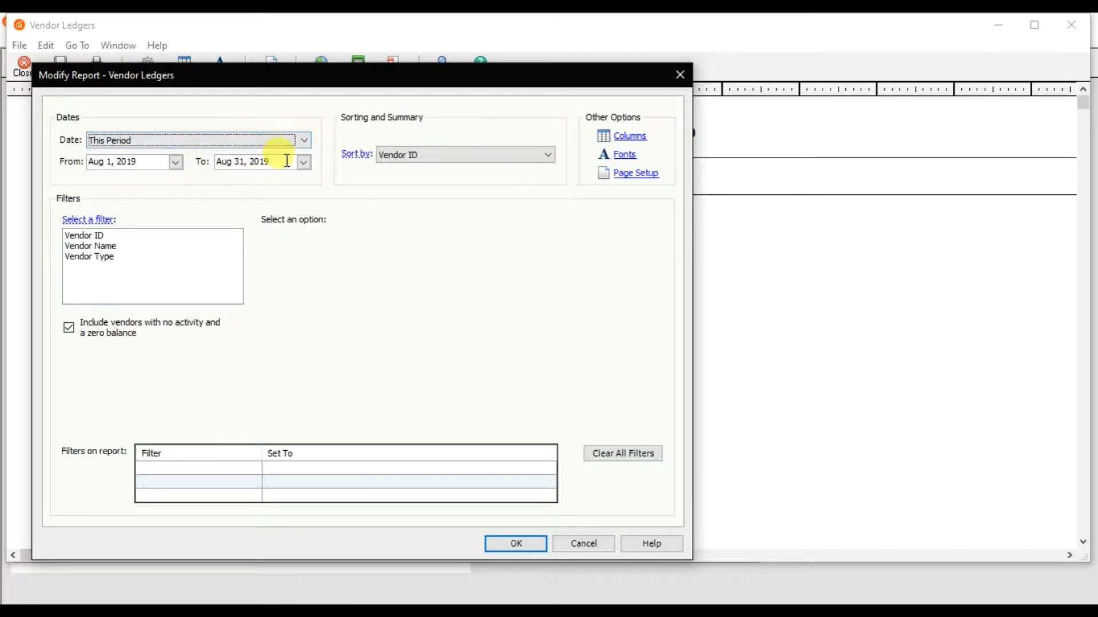
{"action": "left_click", "coordinate": [304, 162]}
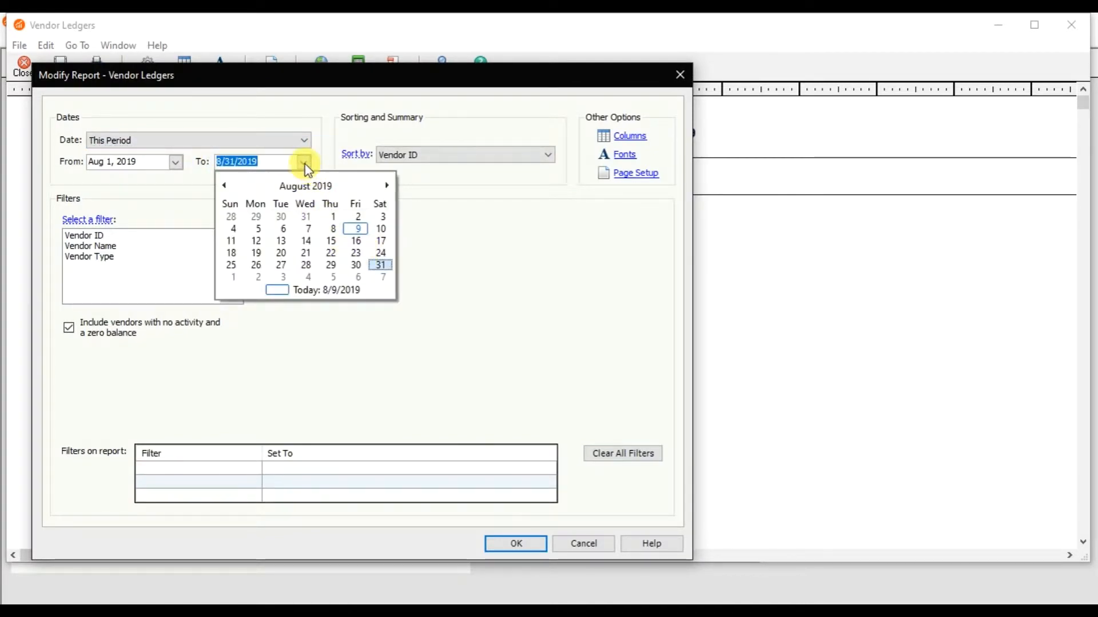
{"action": "left_click", "coordinate": [301, 161]}
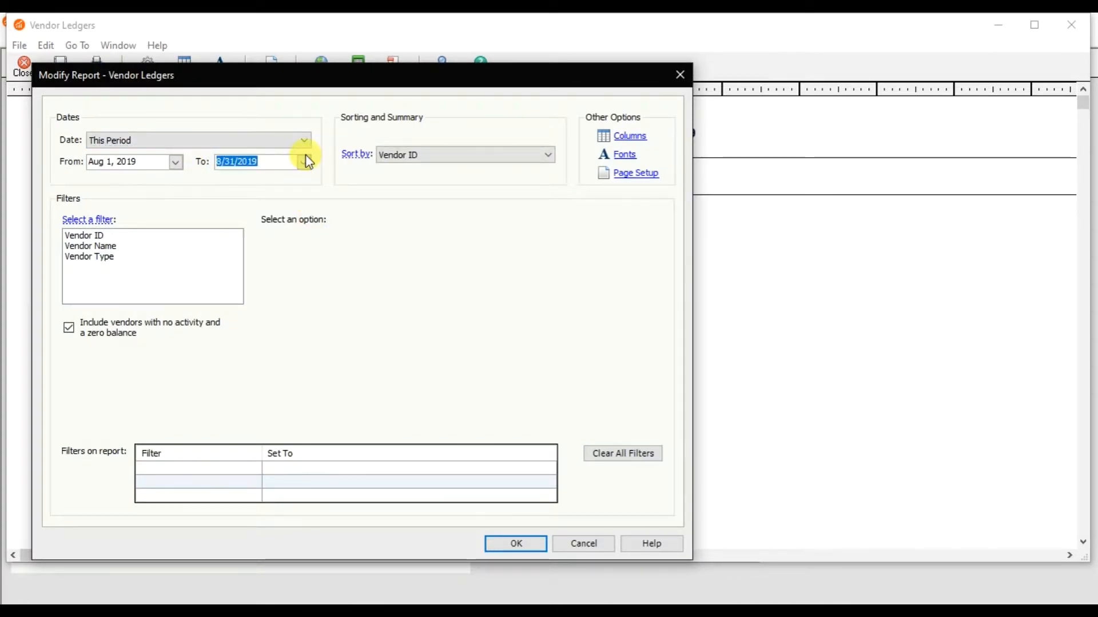
{"action": "left_click", "coordinate": [304, 162]}
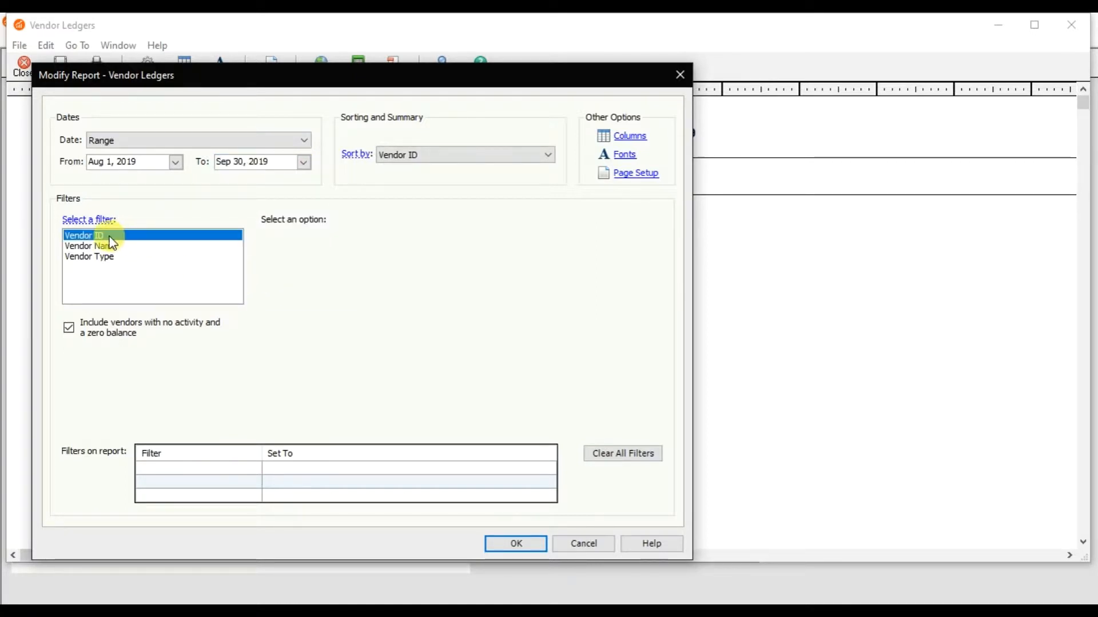
Filter the ledger to vendor ID 100, Red Fairy
{"action": "left_click", "coordinate": [85, 235]}
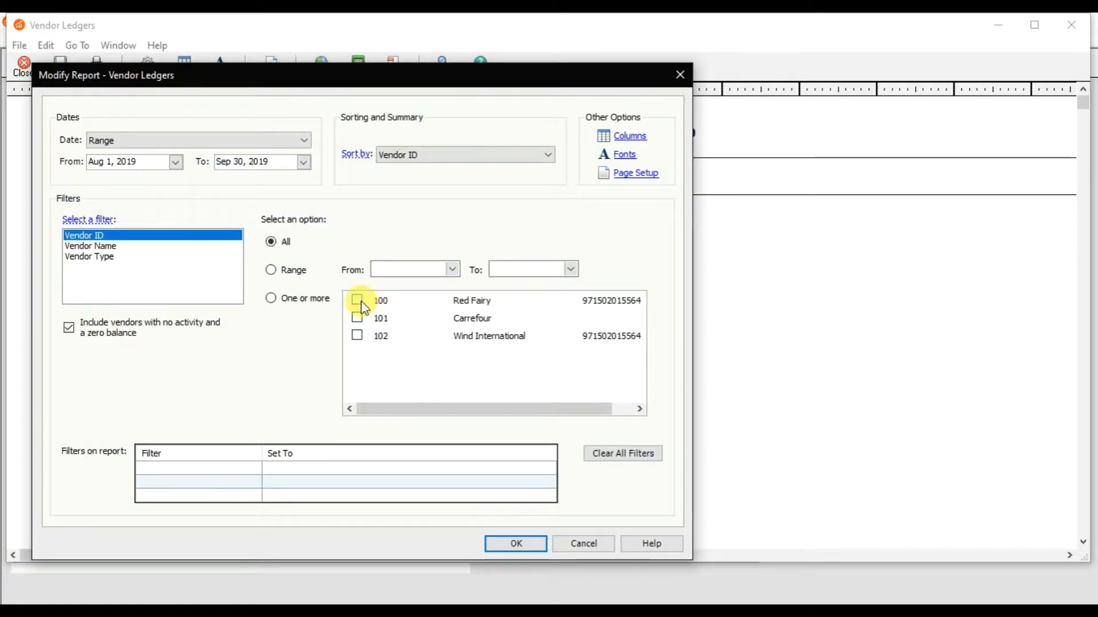
{"action": "left_click", "coordinate": [515, 543]}
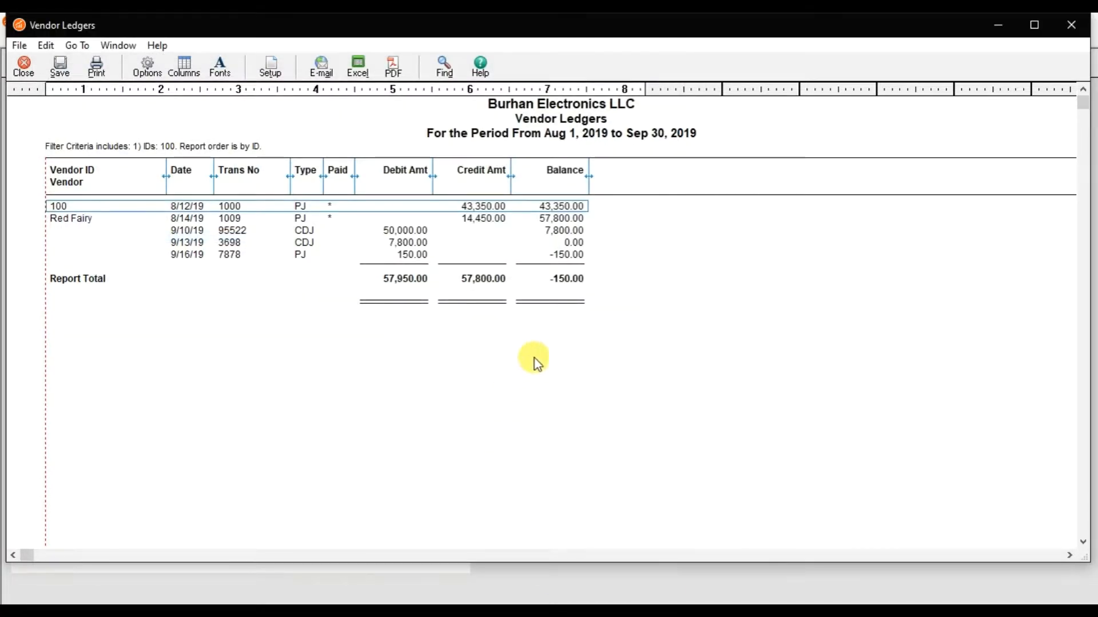
{"action": "left_click", "coordinate": [347, 268]}
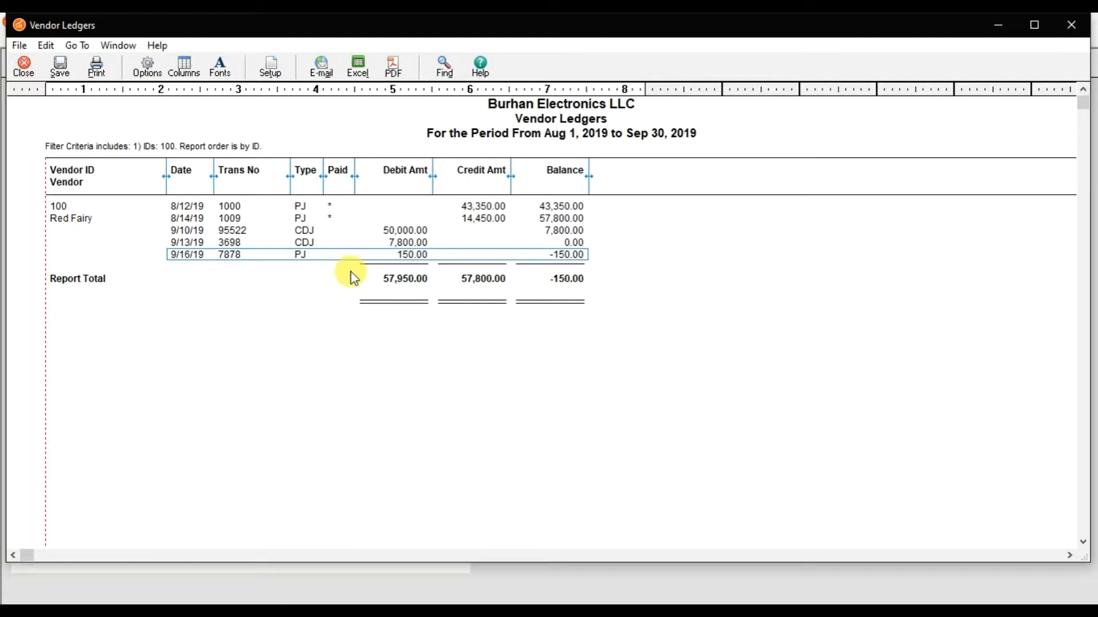
{"action": "mouse_move", "coordinate": [430, 322]}
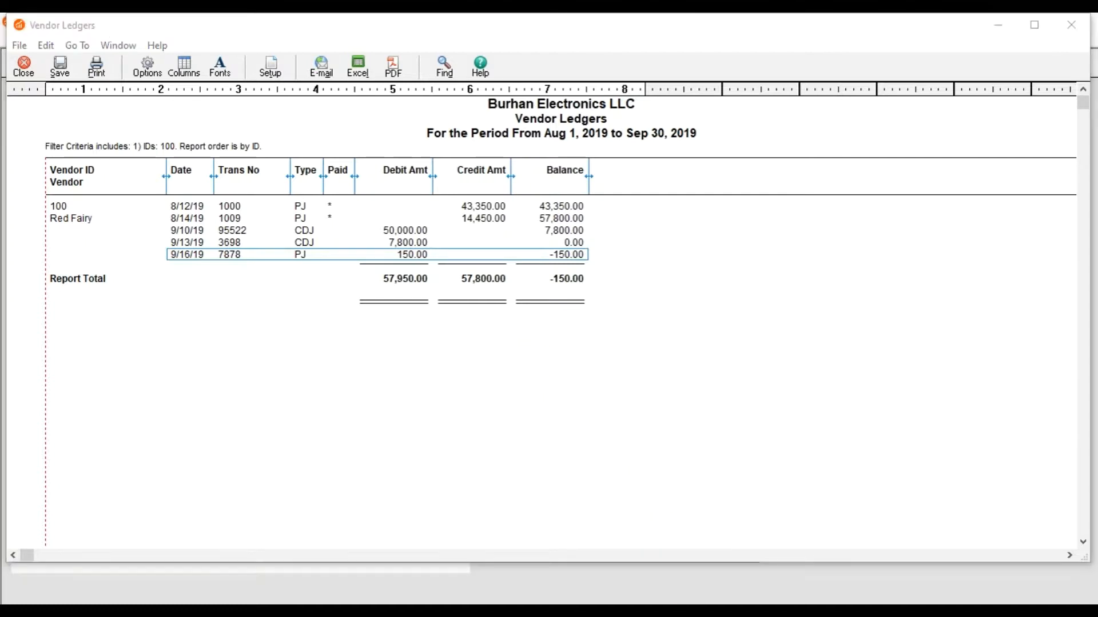
Close the ledger, open a maximized Payments form and look up vendor 100
{"action": "left_click", "coordinate": [23, 64]}
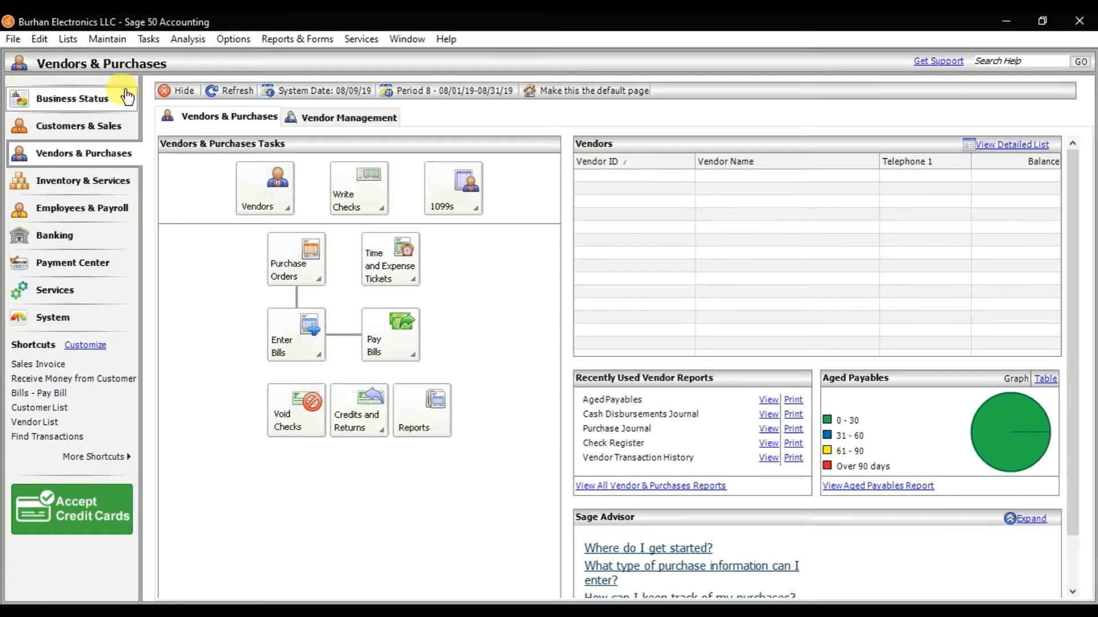
{"action": "left_click", "coordinate": [147, 38]}
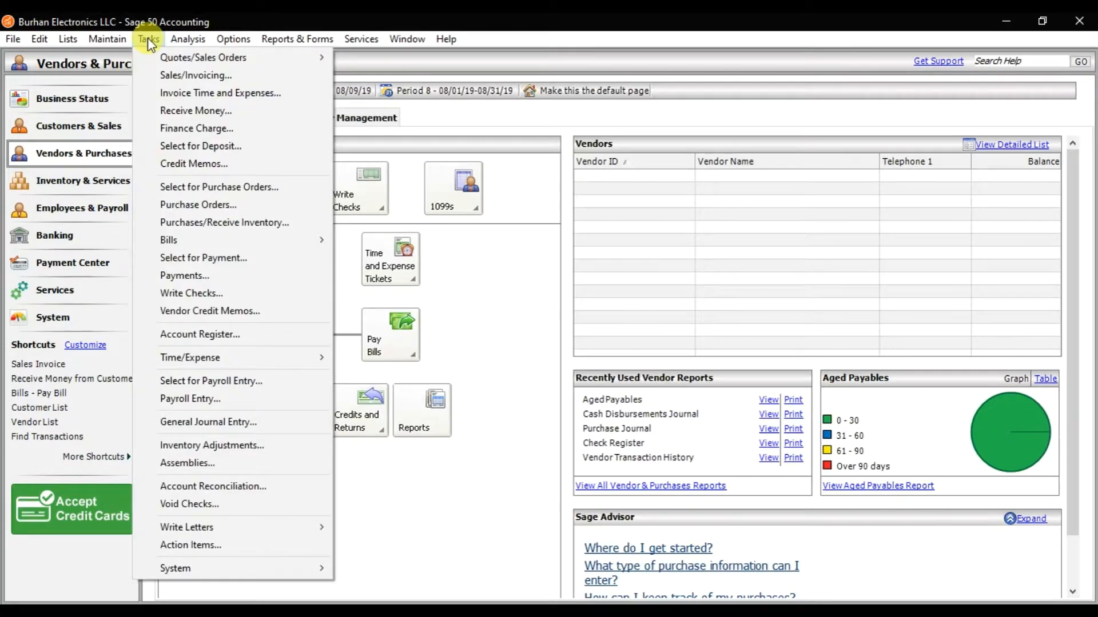
{"action": "mouse_move", "coordinate": [197, 276]}
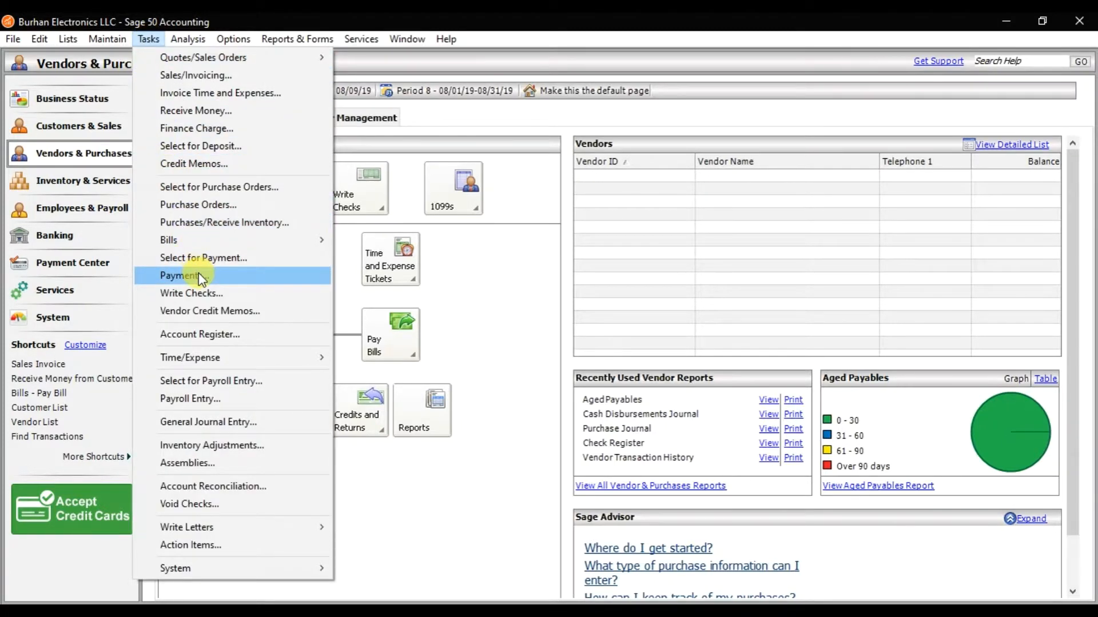
{"action": "left_click", "coordinate": [180, 275]}
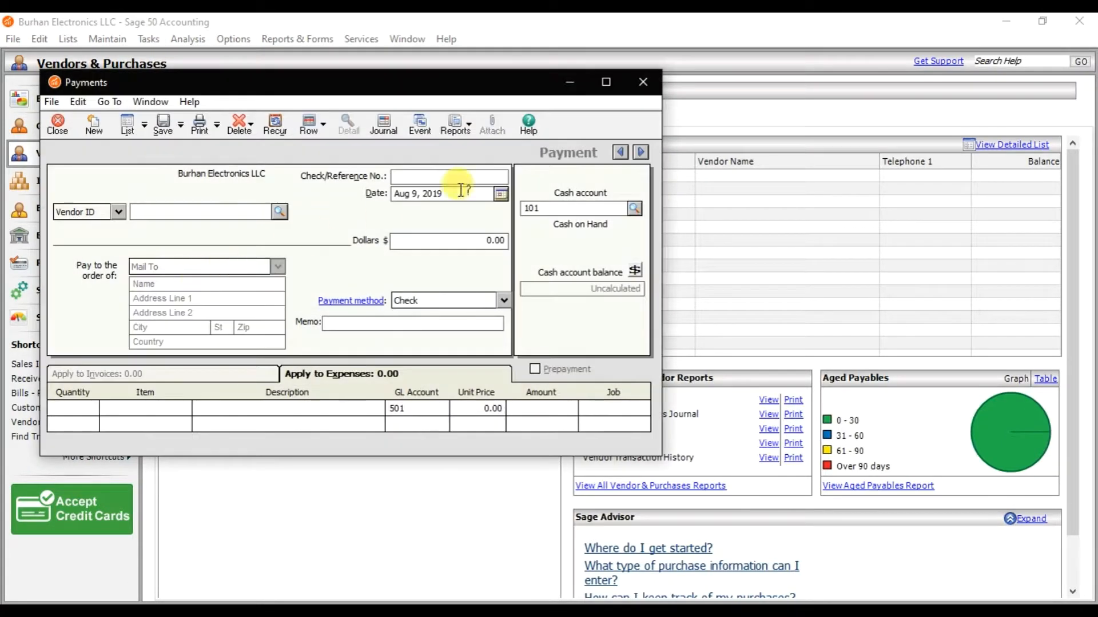
{"action": "left_click", "coordinate": [606, 82]}
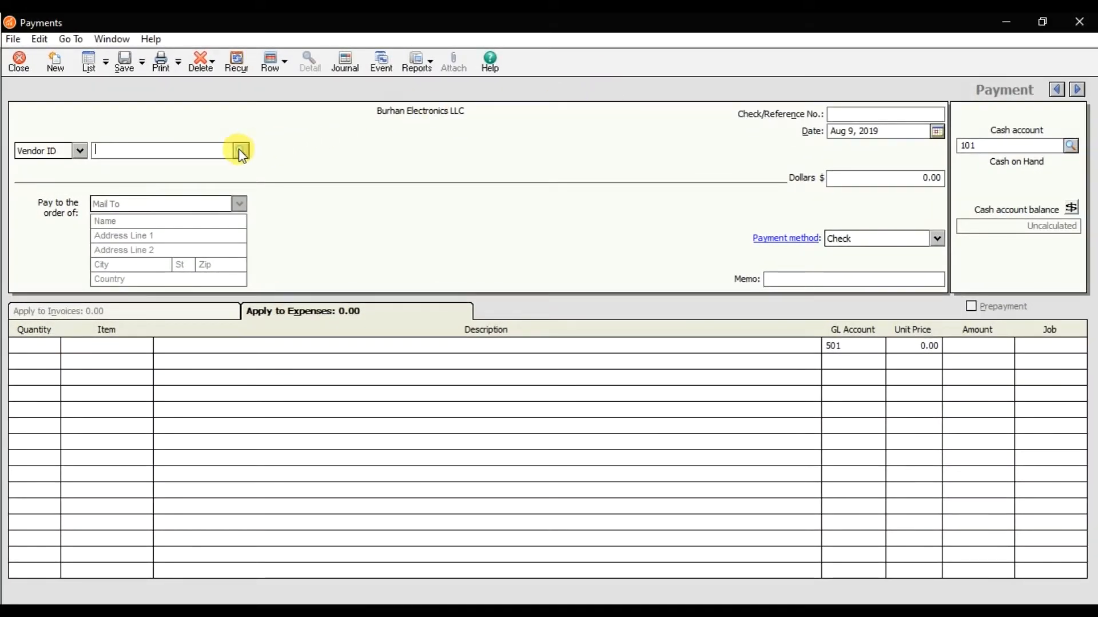
{"action": "mouse_move", "coordinate": [239, 151]}
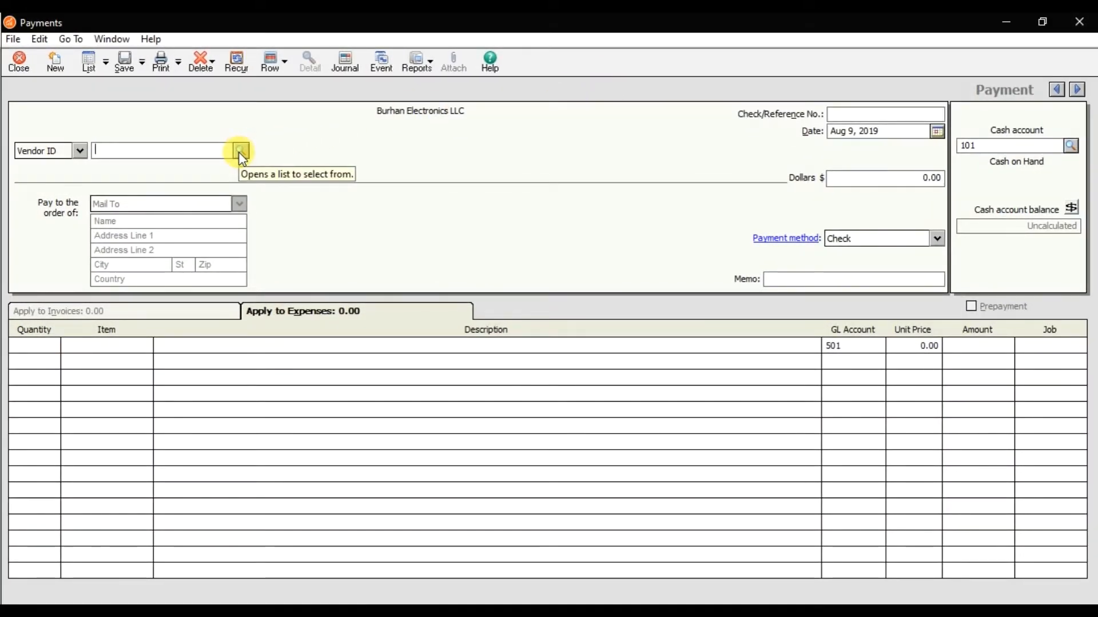
{"action": "left_click", "coordinate": [239, 150]}
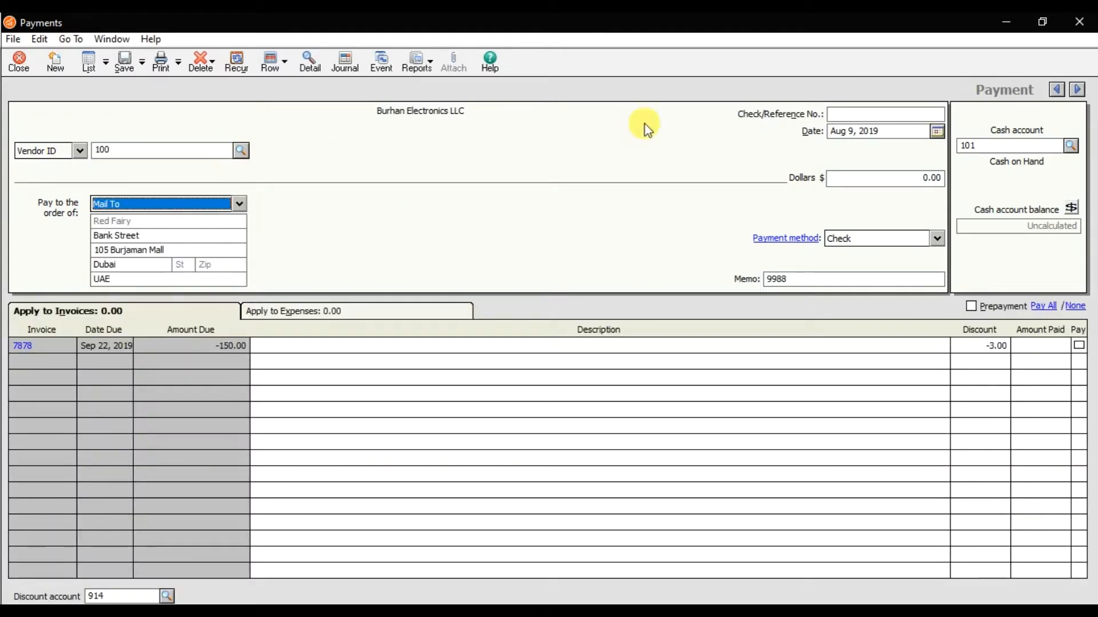
Give the payment reference 0256 and date Sep 17, 2019
{"action": "left_click", "coordinate": [850, 113]}
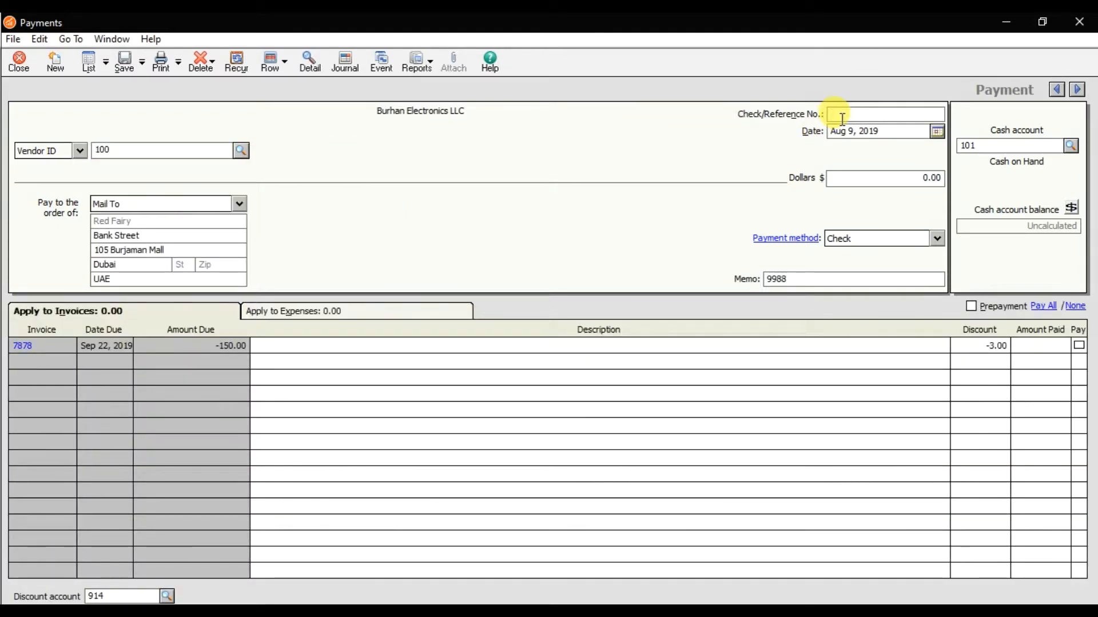
{"action": "type", "text": "0256"}
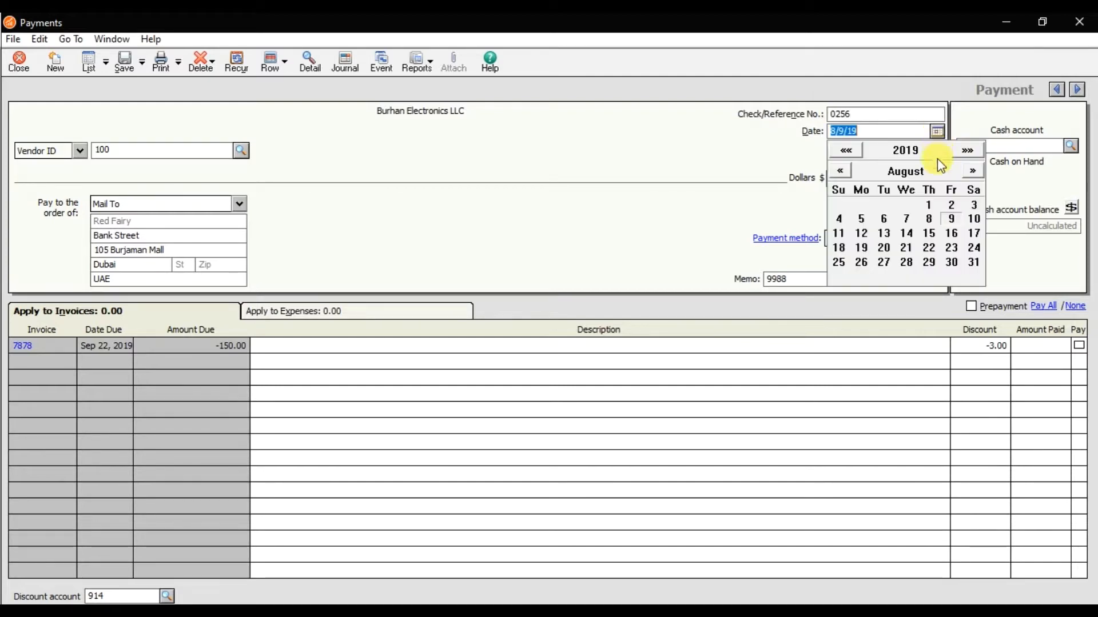
{"action": "left_click", "coordinate": [973, 171]}
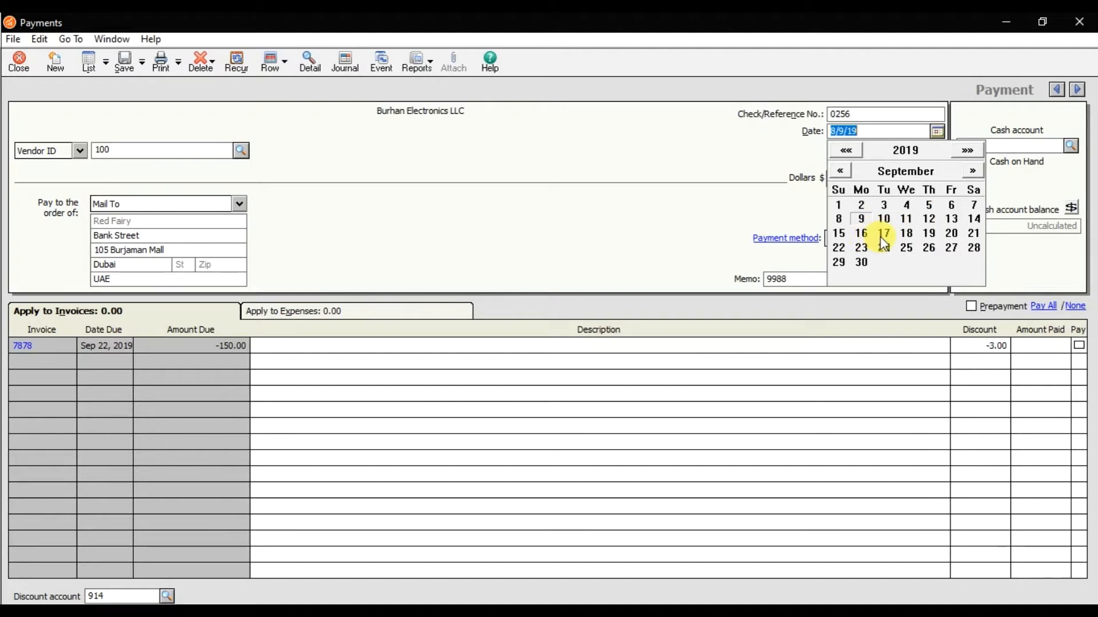
{"action": "left_click", "coordinate": [882, 233]}
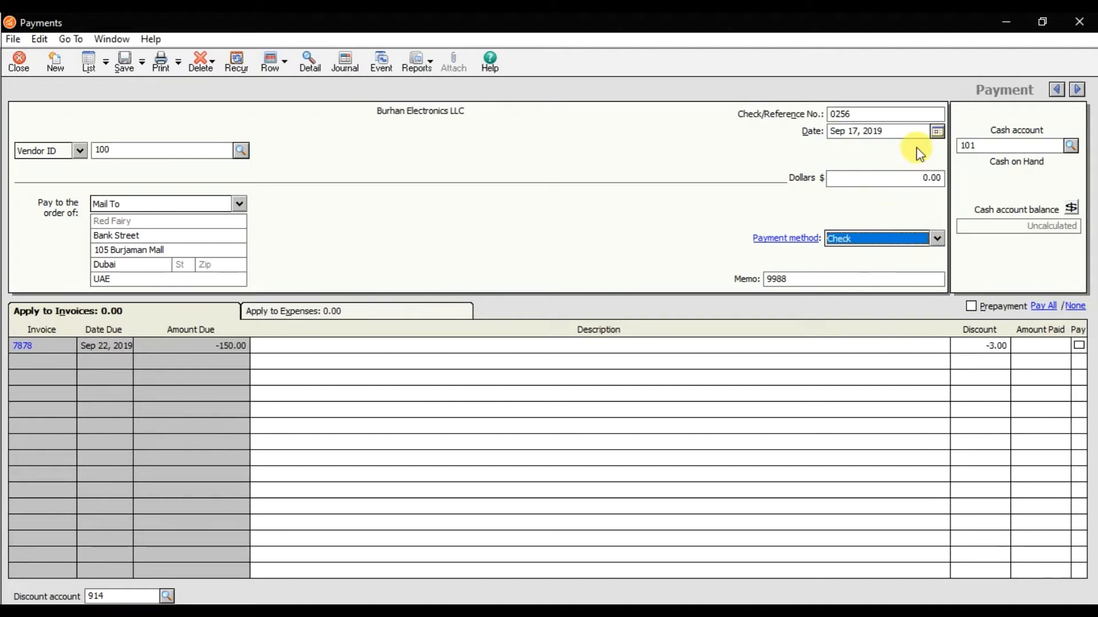
Set the payment method to Cash
{"action": "left_click", "coordinate": [1071, 145]}
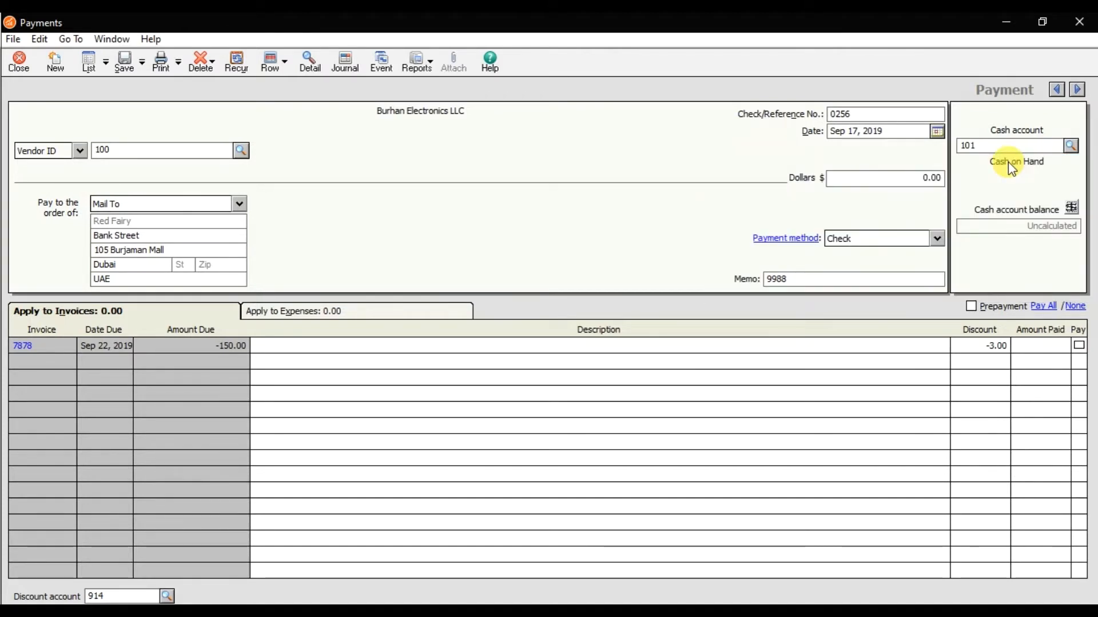
{"action": "left_click", "coordinate": [937, 239]}
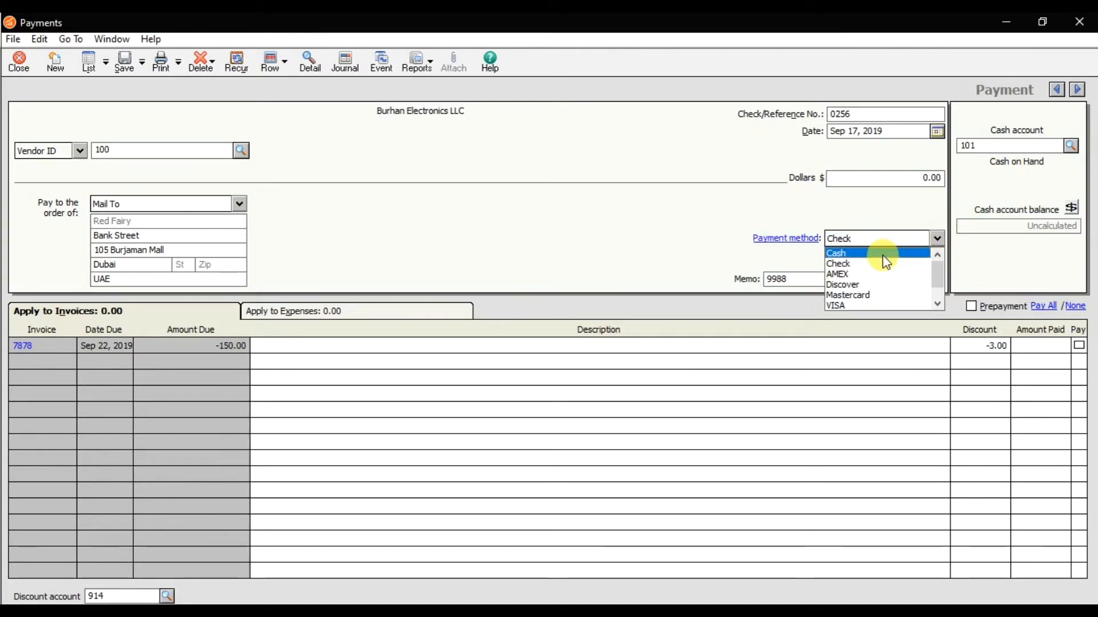
{"action": "left_click", "coordinate": [837, 252]}
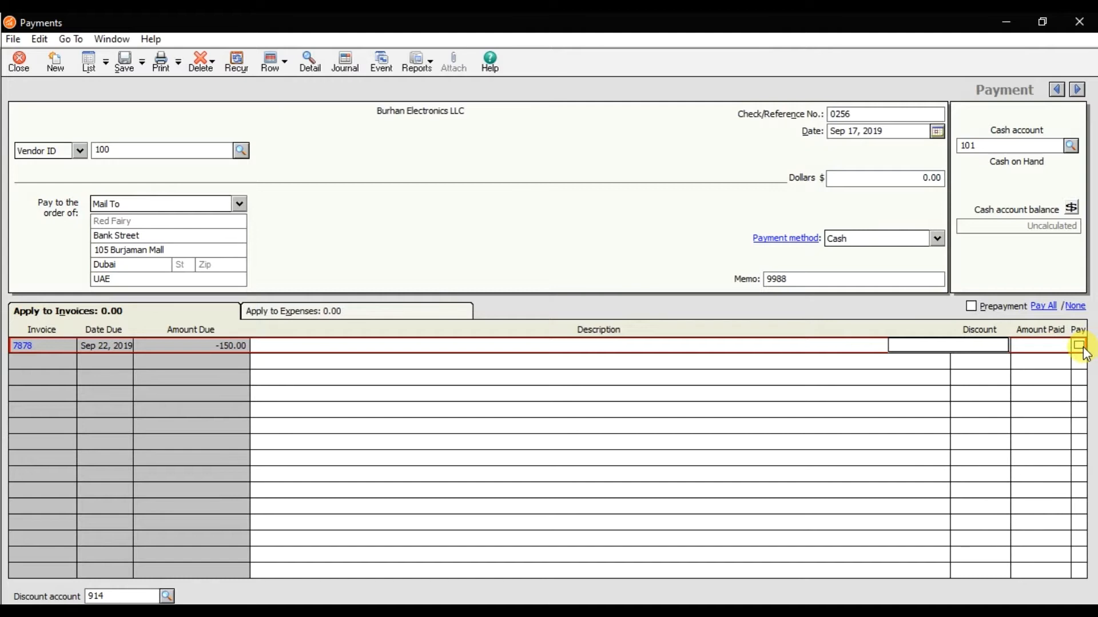
Mark invoice 7878 as paid for -150.00 and save the payment
{"action": "left_click", "coordinate": [1078, 346]}
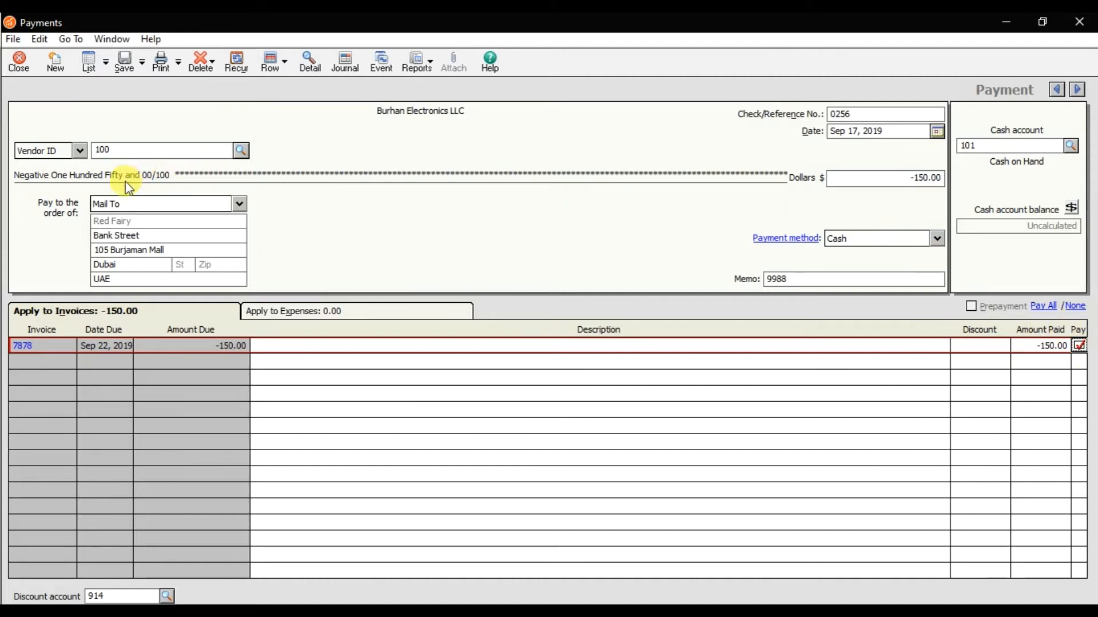
{"action": "mouse_move", "coordinate": [768, 224]}
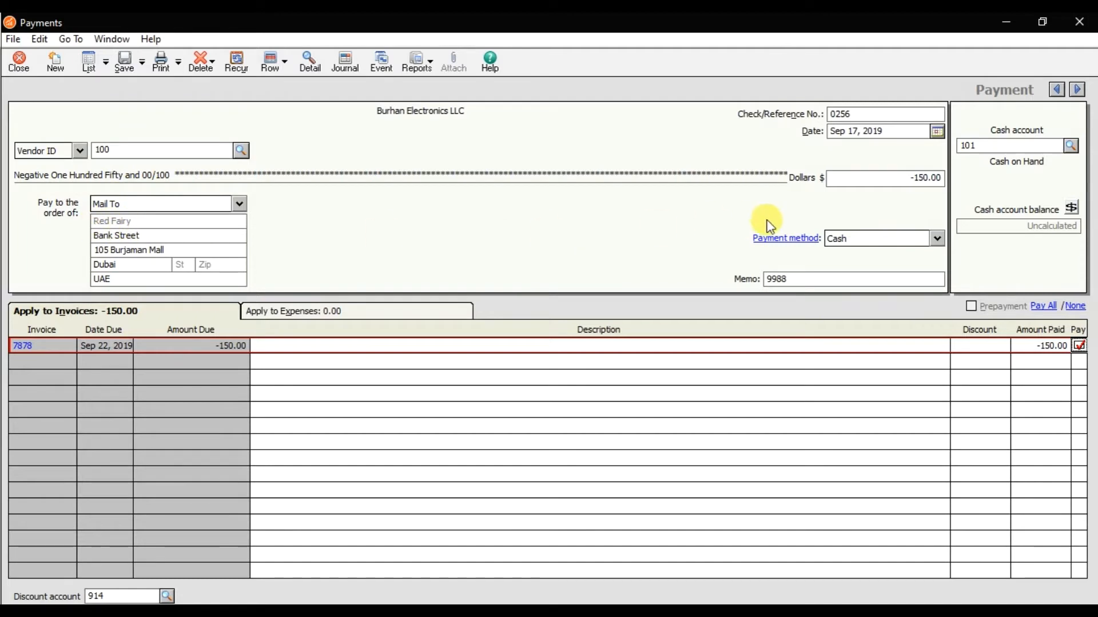
{"action": "mouse_move", "coordinate": [997, 192]}
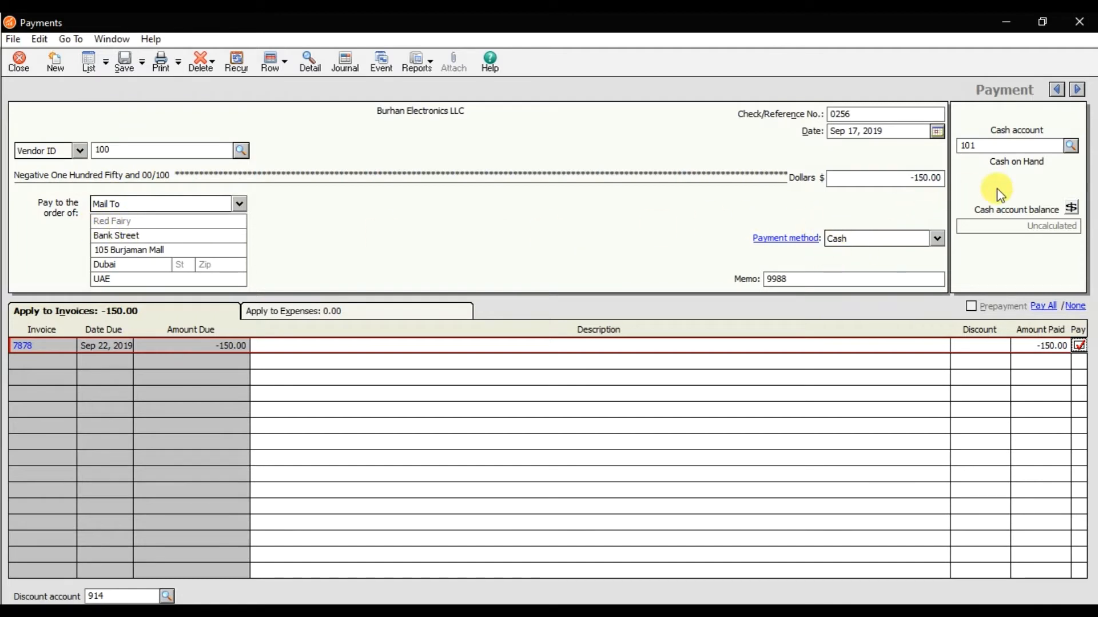
{"action": "mouse_move", "coordinate": [1026, 134]}
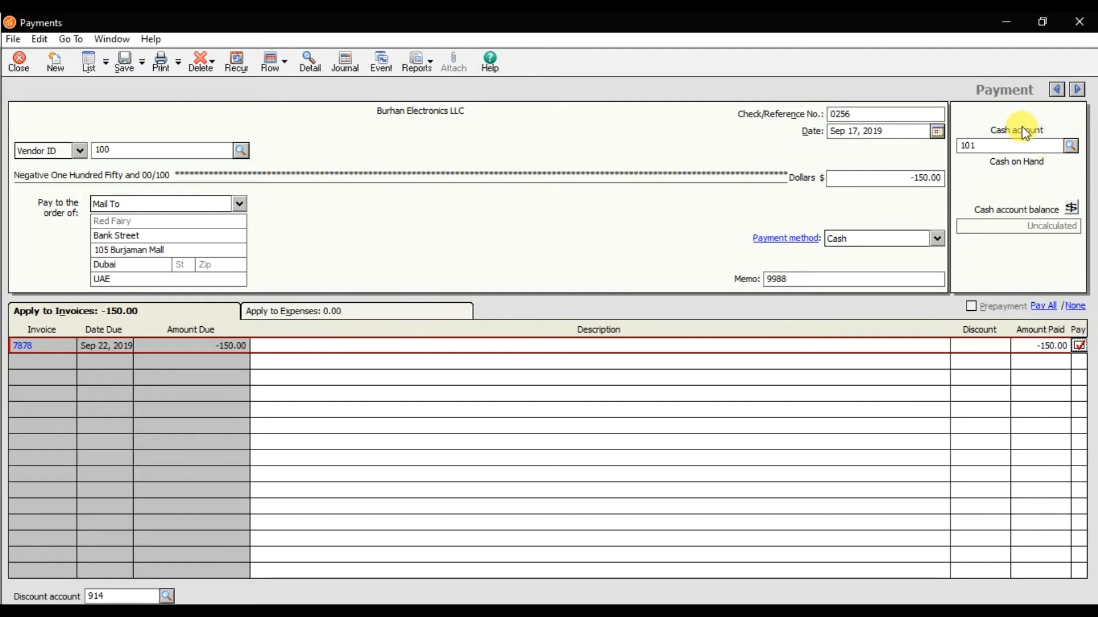
{"action": "mouse_move", "coordinate": [1013, 178]}
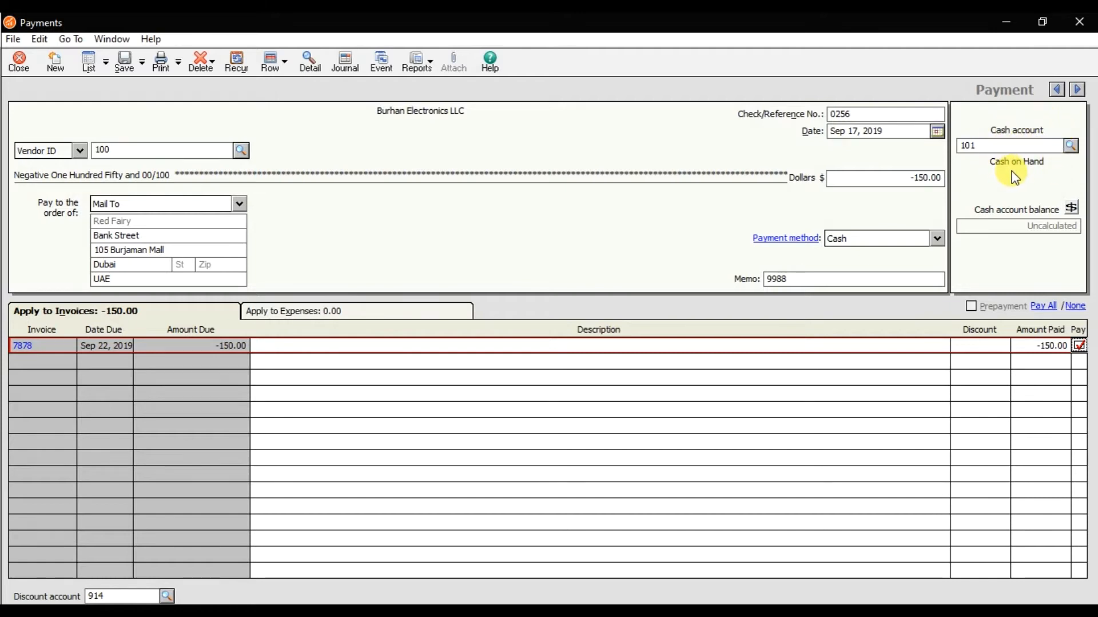
{"action": "mouse_move", "coordinate": [121, 105]}
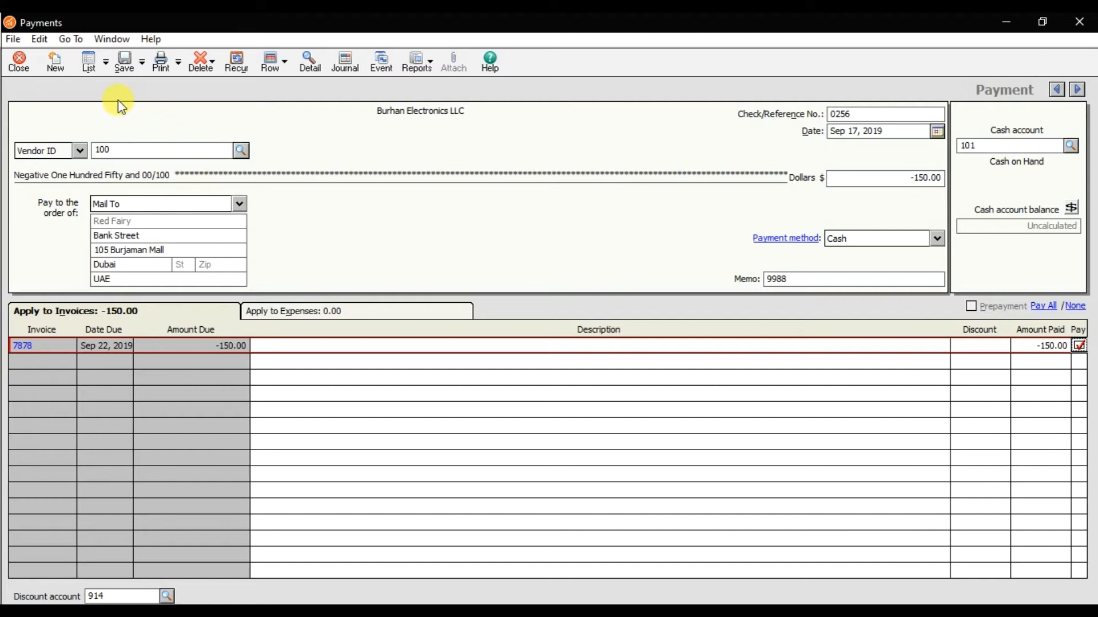
{"action": "mouse_move", "coordinate": [129, 90]}
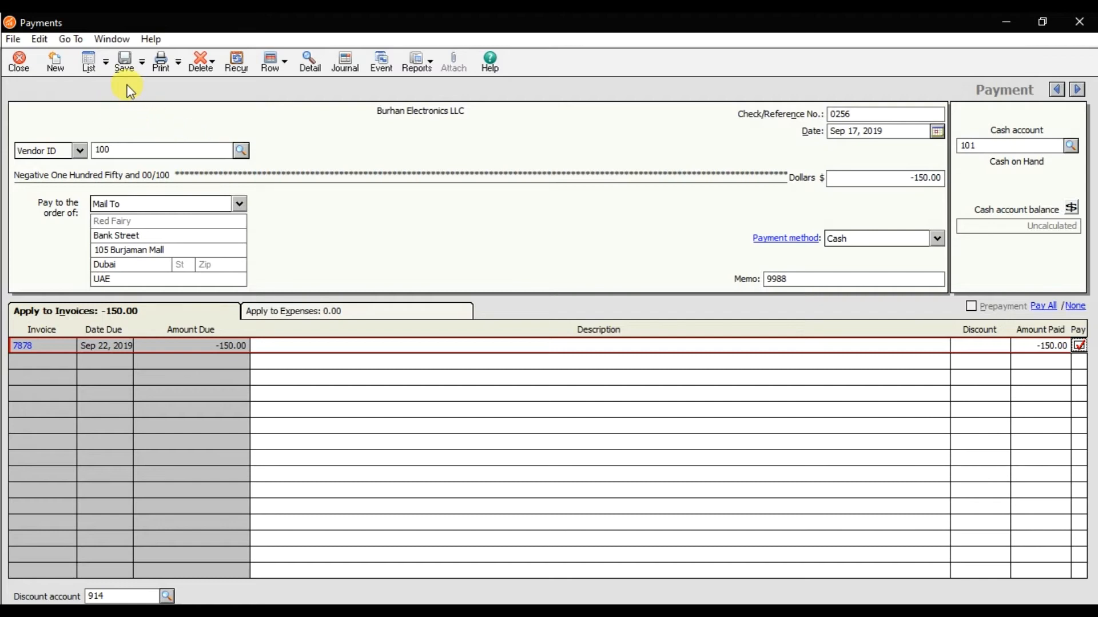
{"action": "mouse_move", "coordinate": [130, 73]}
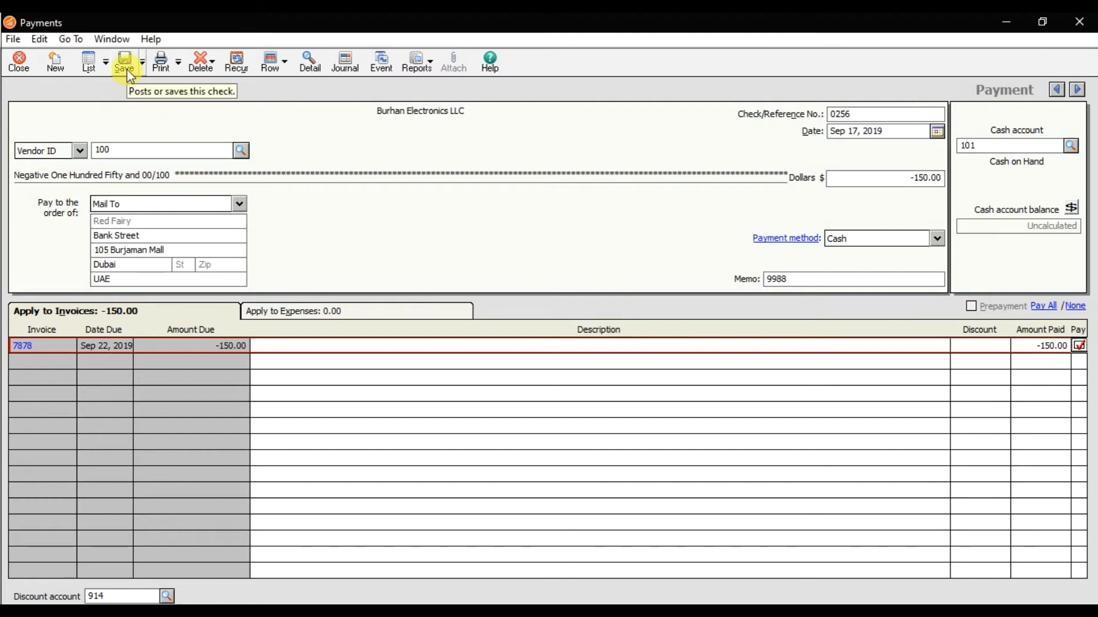
{"action": "left_click", "coordinate": [123, 61]}
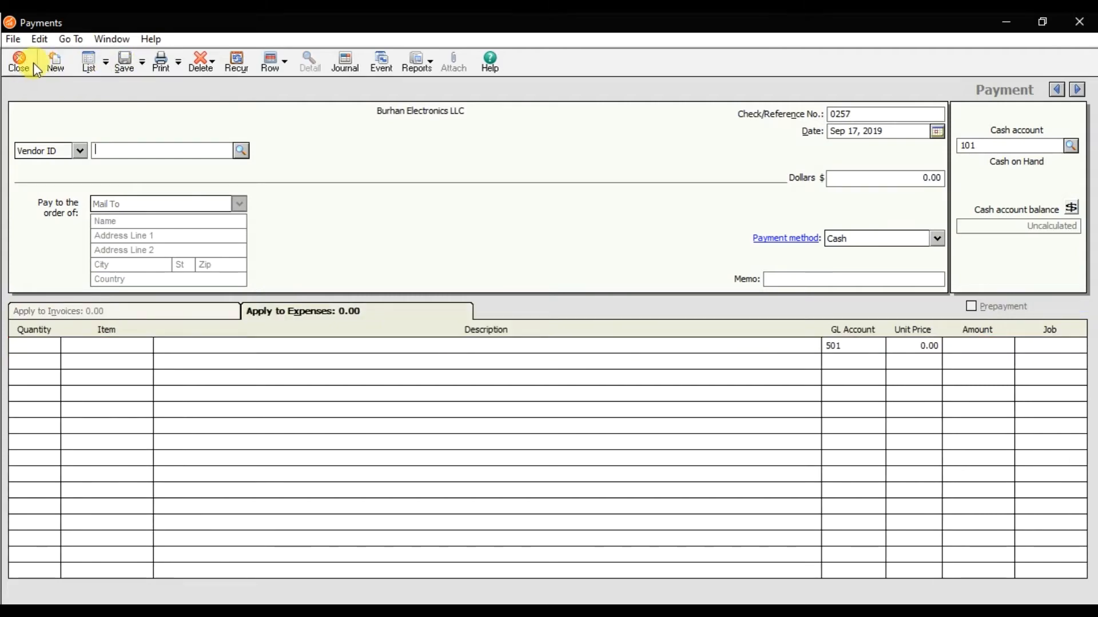
Close the Payments form to return to Red Fairy's vendor ledger
{"action": "left_click", "coordinate": [19, 59]}
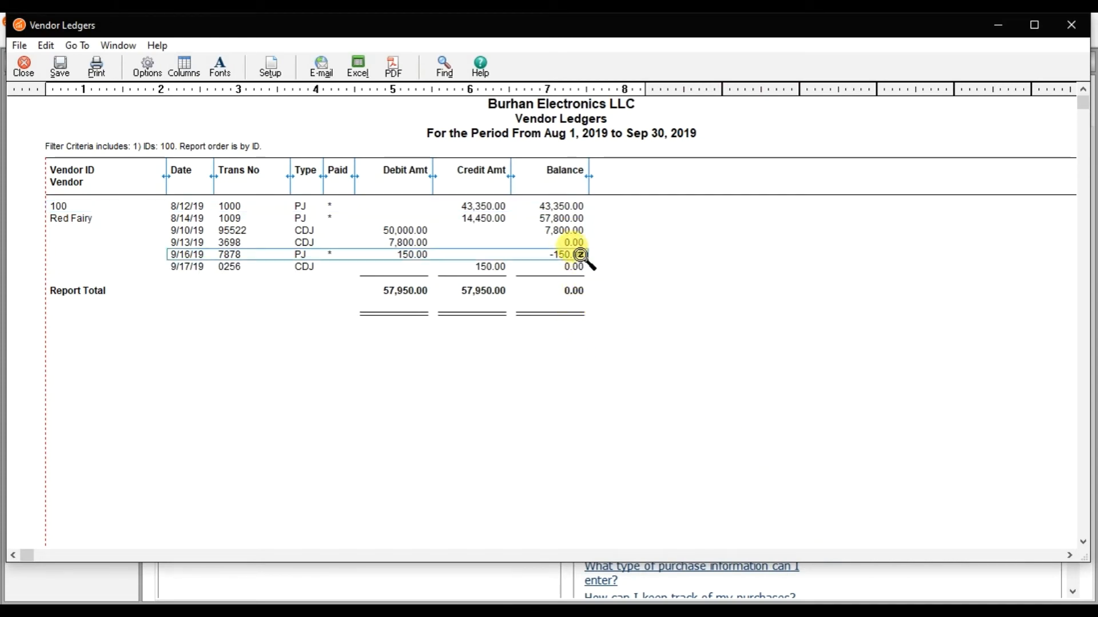
{"action": "mouse_move", "coordinate": [627, 265]}
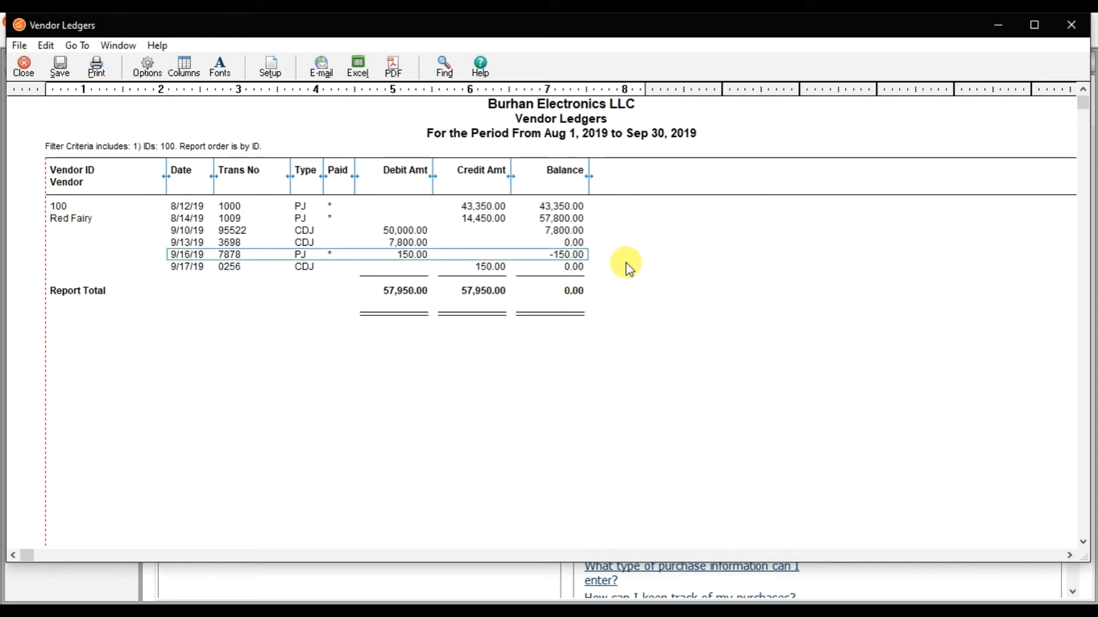